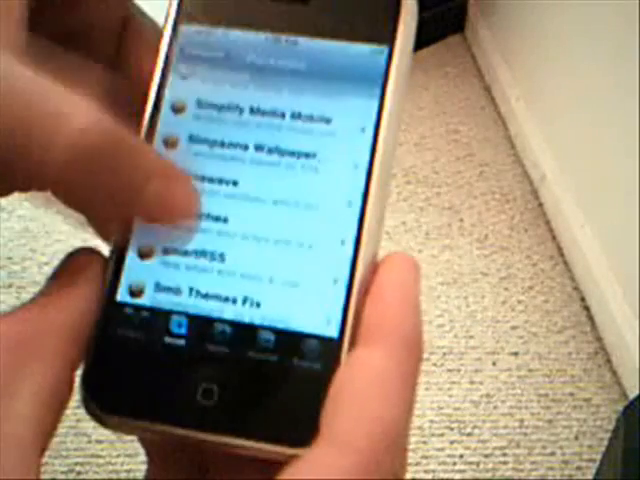
{"action": "scroll", "scroll_direction": "down", "scroll_amount": 3}
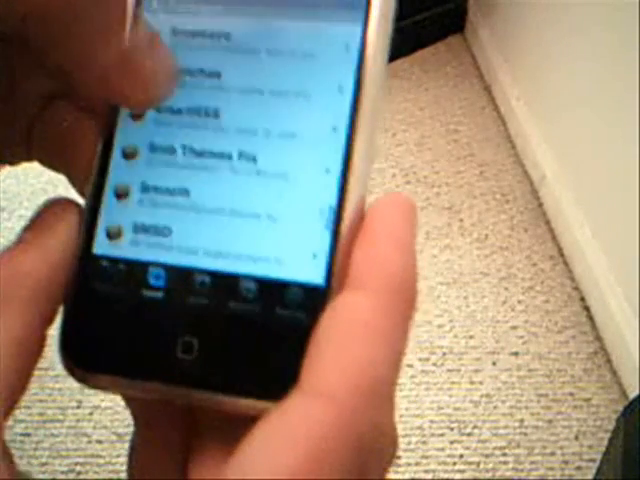